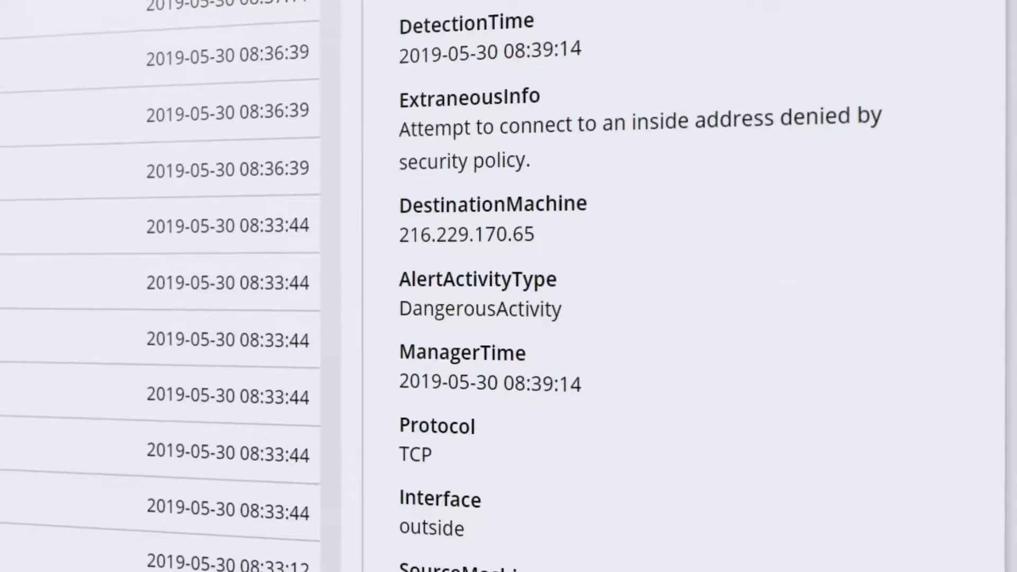
Open an event filter and live-filter its events by 'admin' to show registry and USB events
scroll("down", 3)
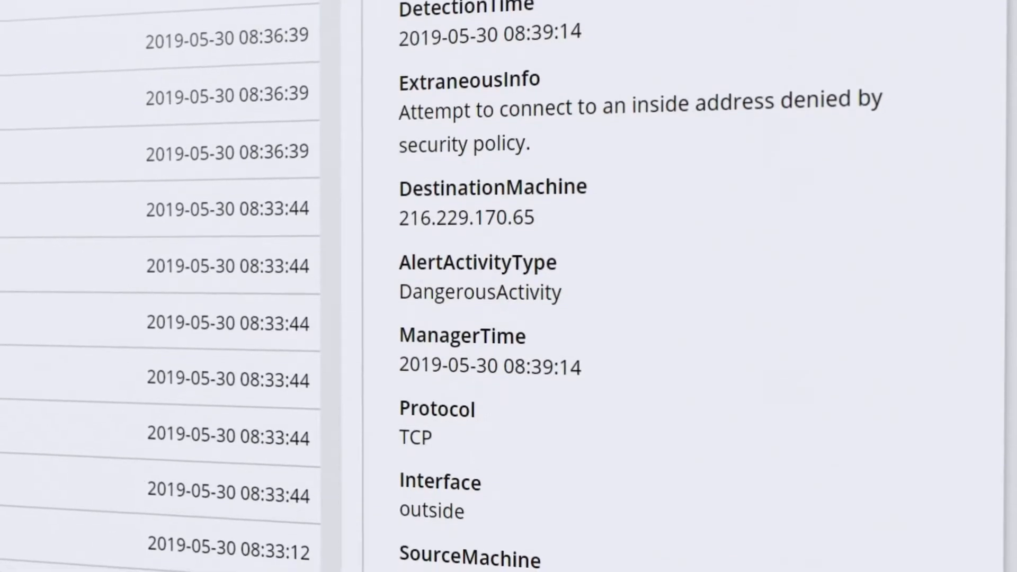
scroll("down", 3)
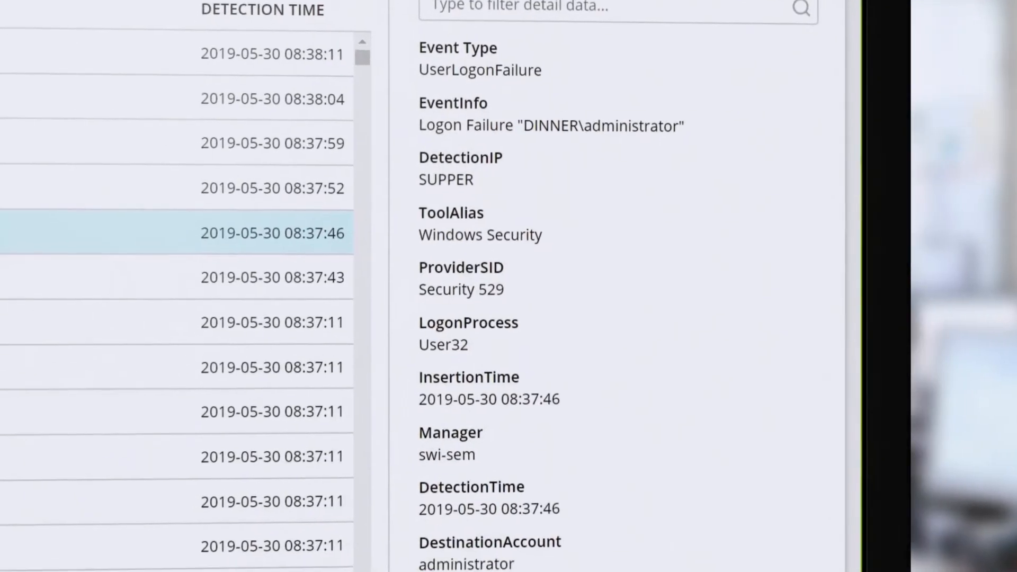
scroll("down", 3)
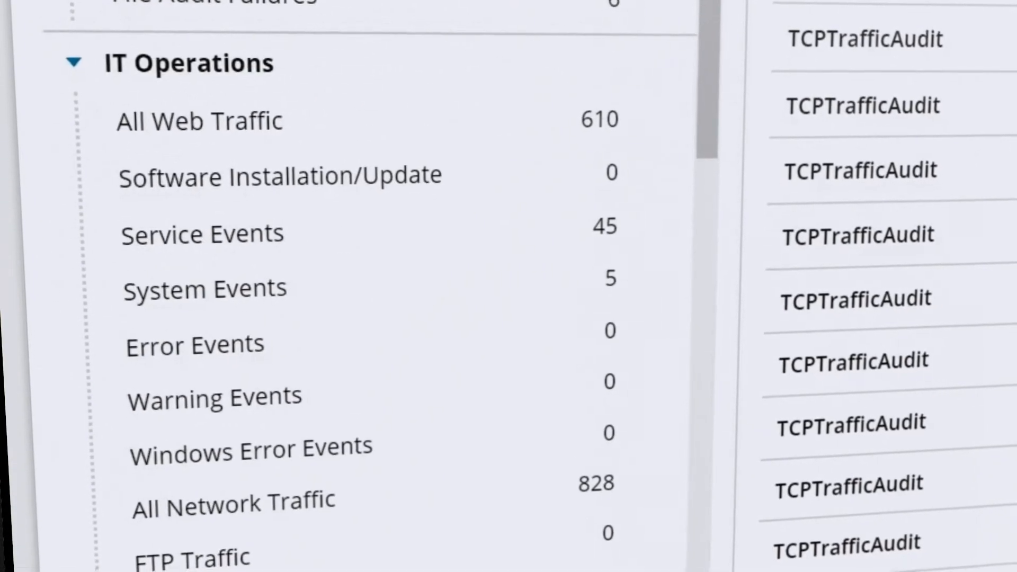
scroll("down", 3)
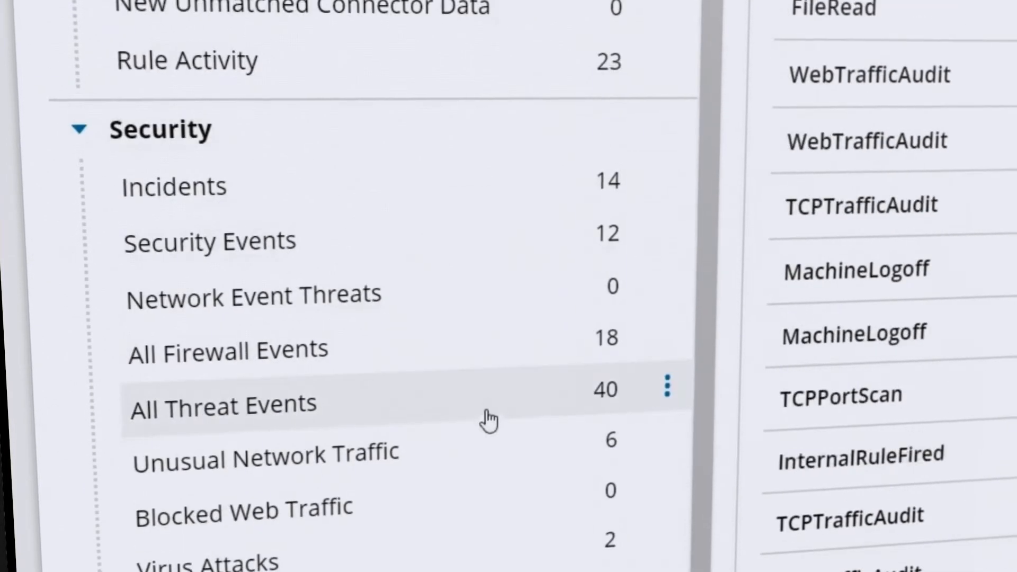
left_click(224, 407)
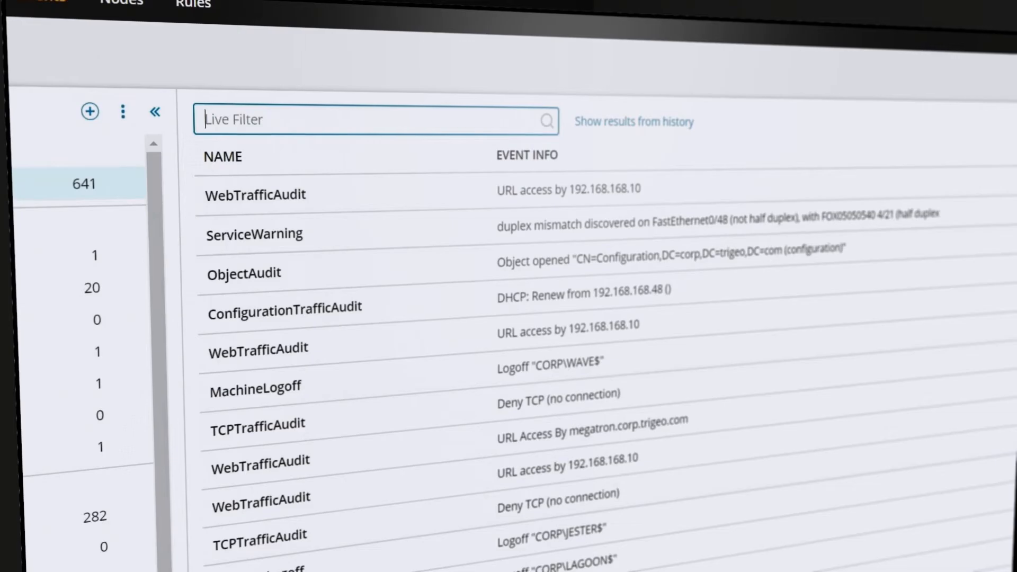
type("admin")
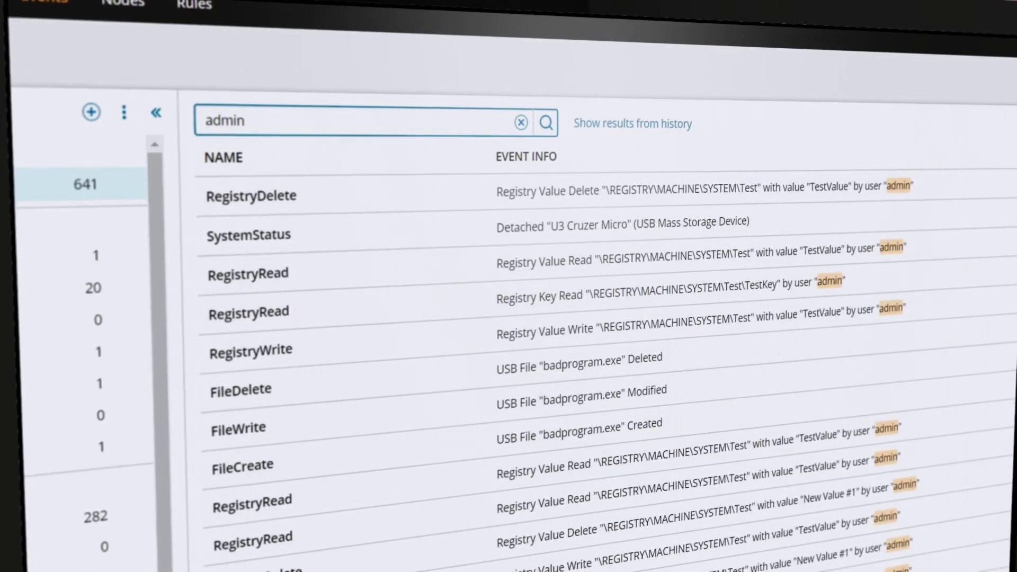
Search history for 'admin' over the last 2 hours and export the 153 results to CSV
left_click(633, 124)
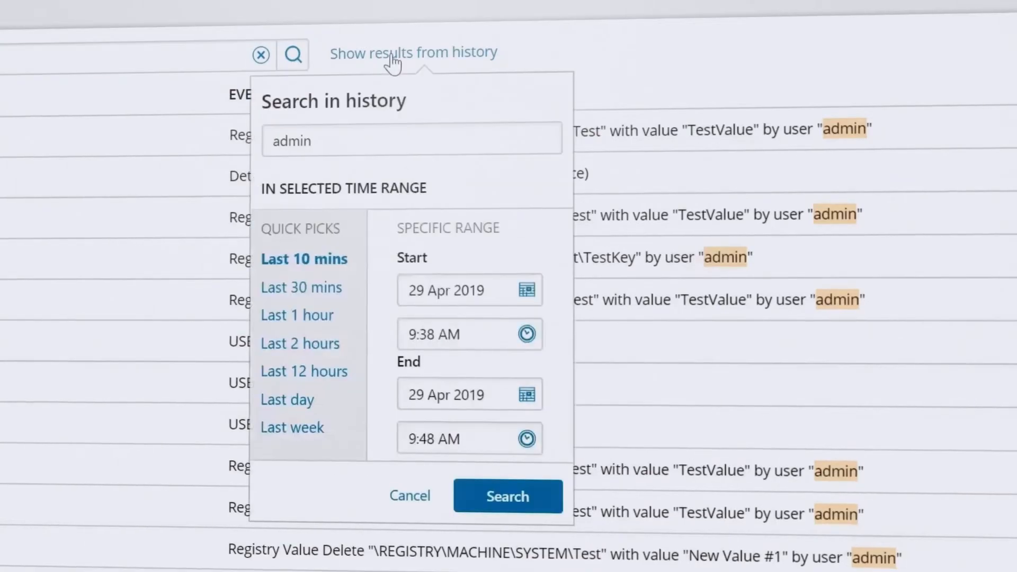
left_click(299, 343)
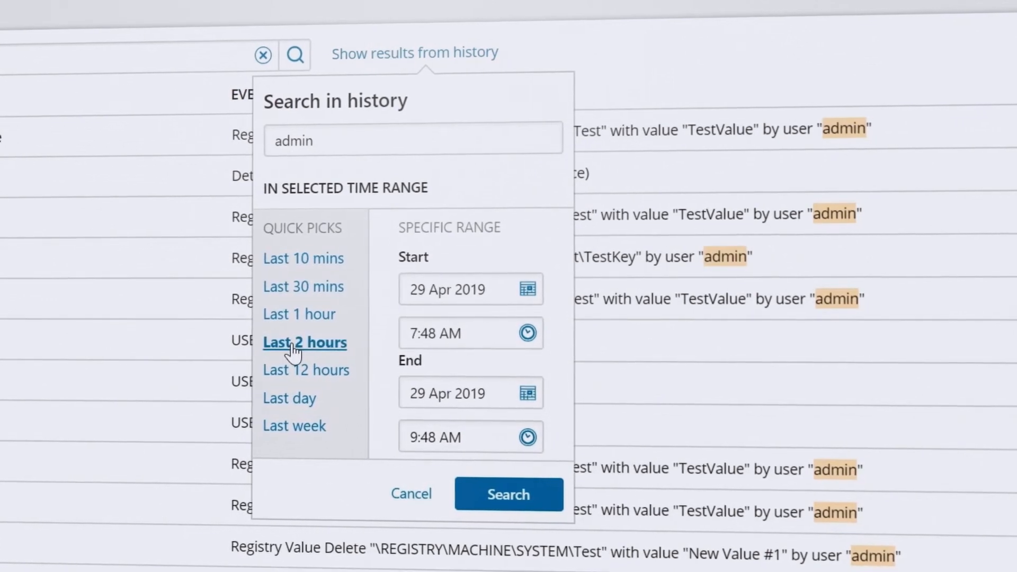
left_click(509, 494)
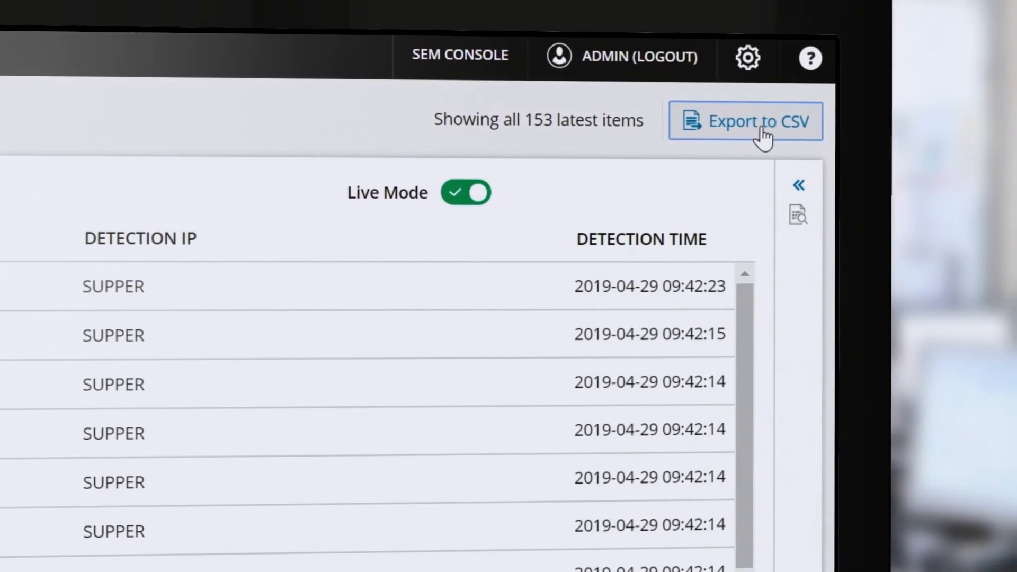
left_click(752, 121)
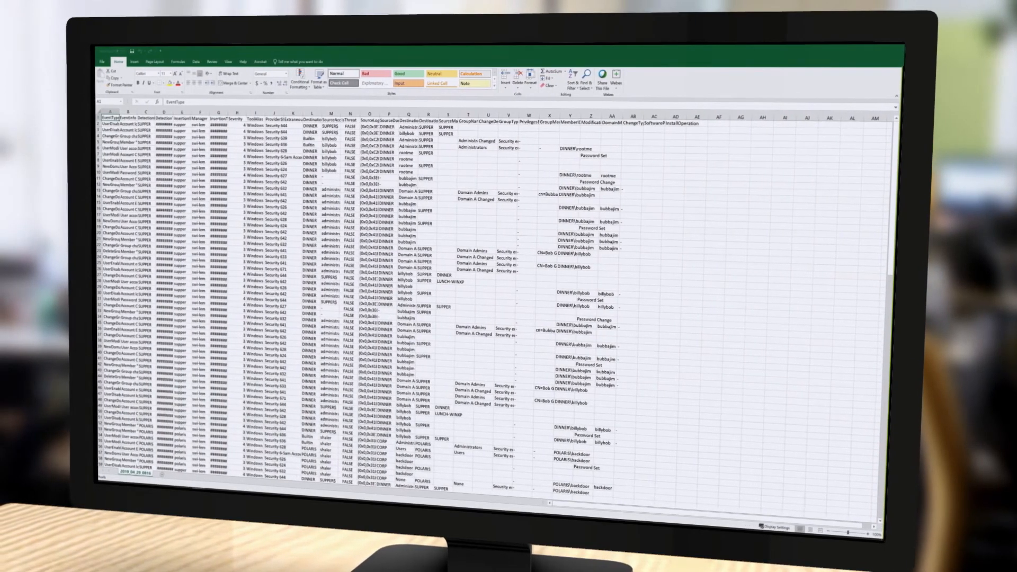